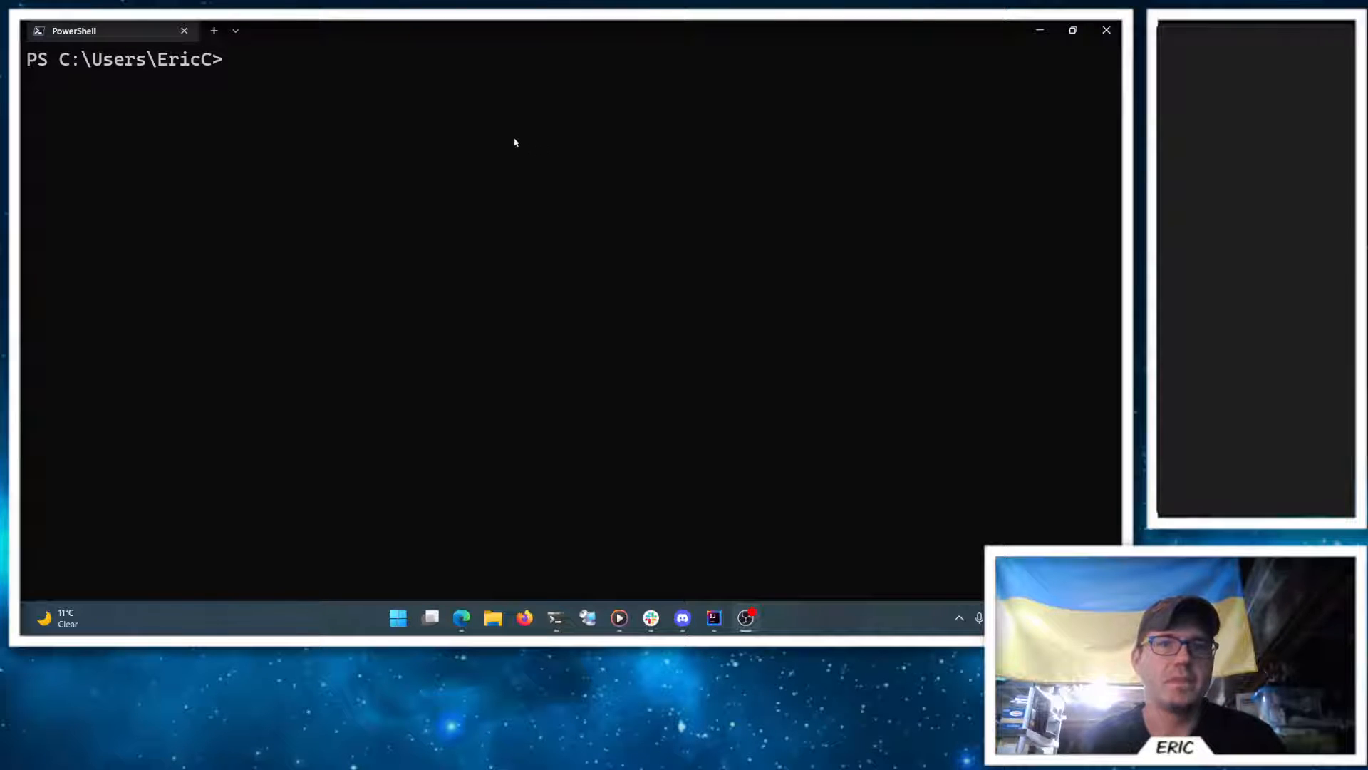
mouse_move(374, 93)
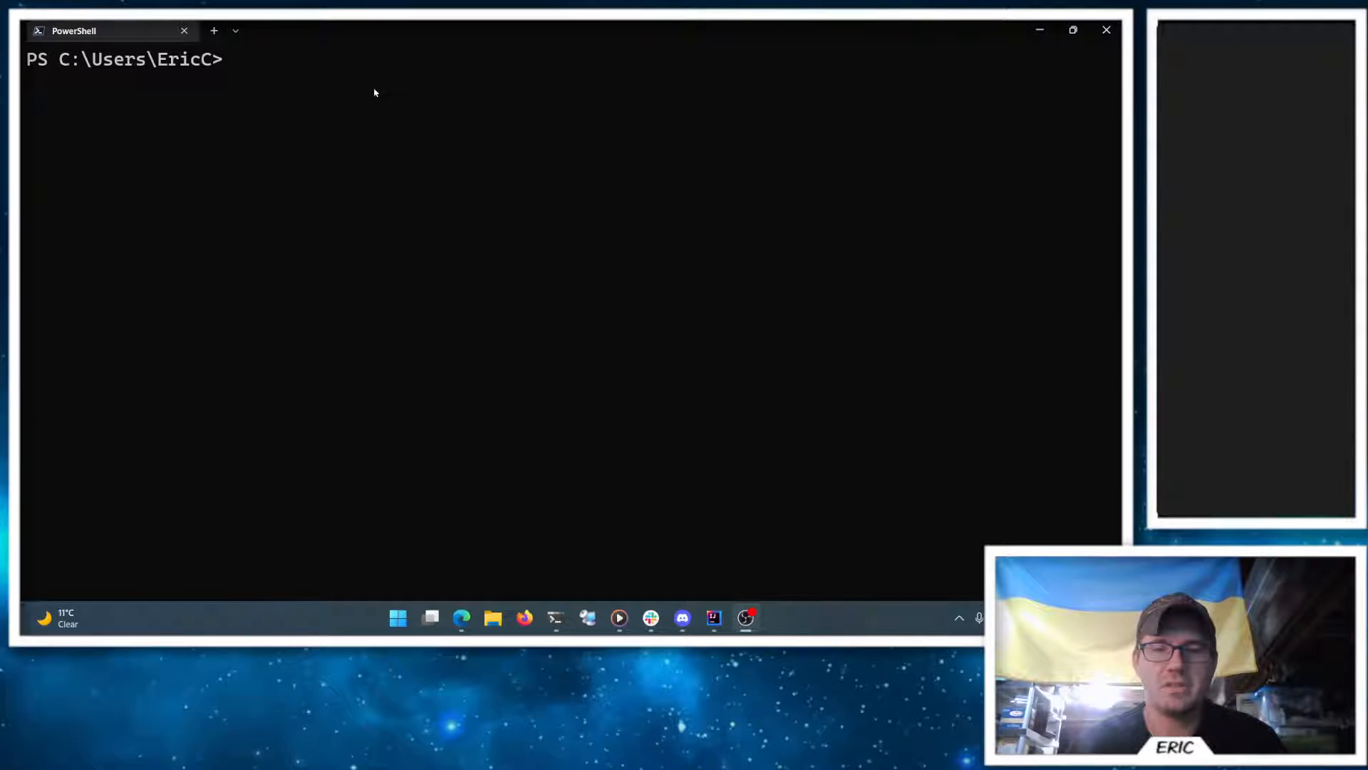
mouse_move(225, 79)
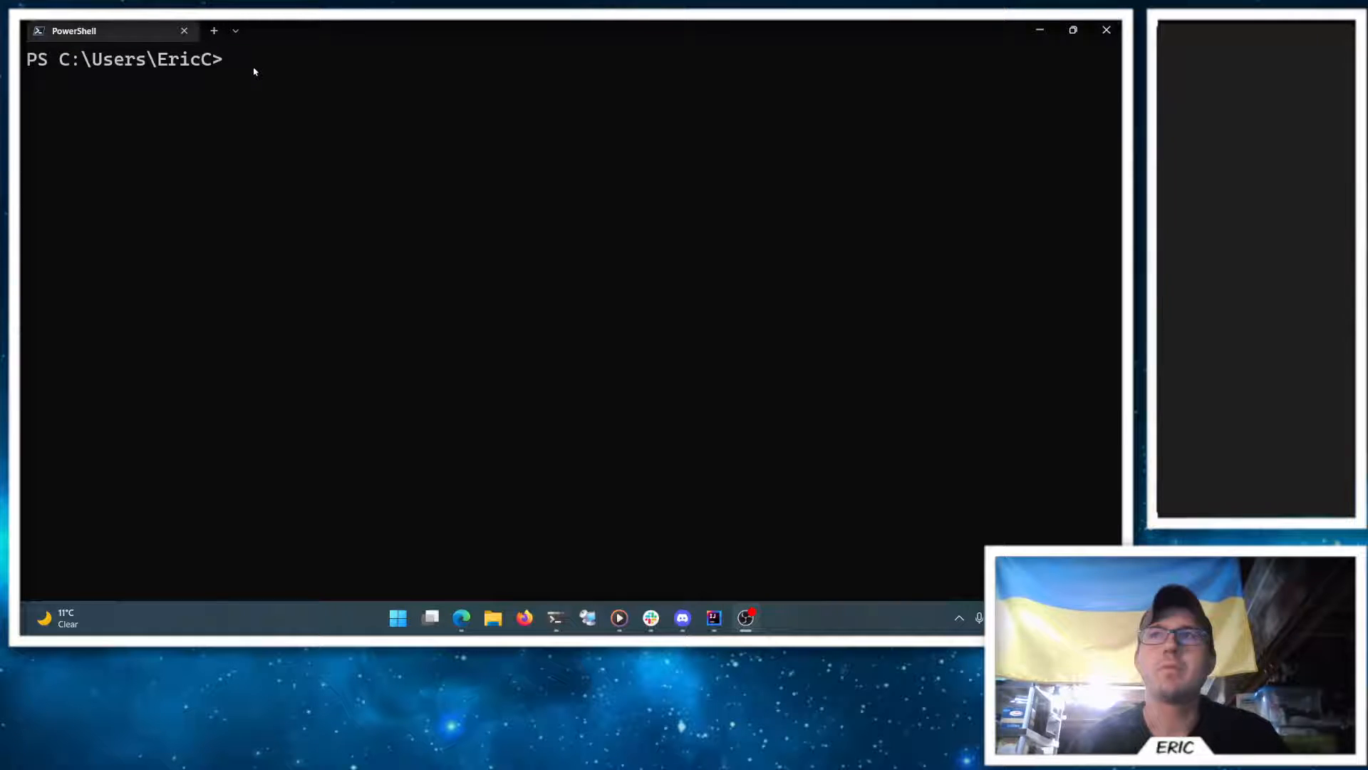
text(cls)
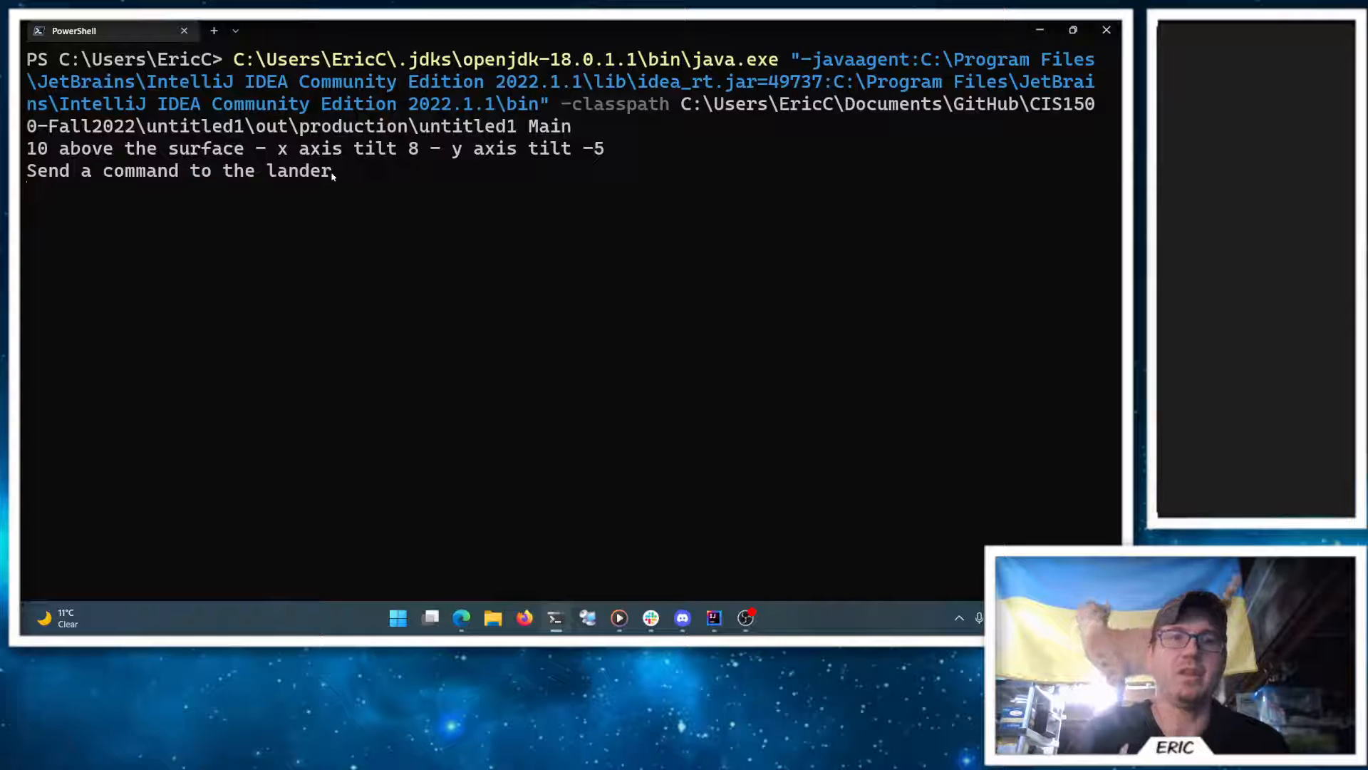
text(x+)
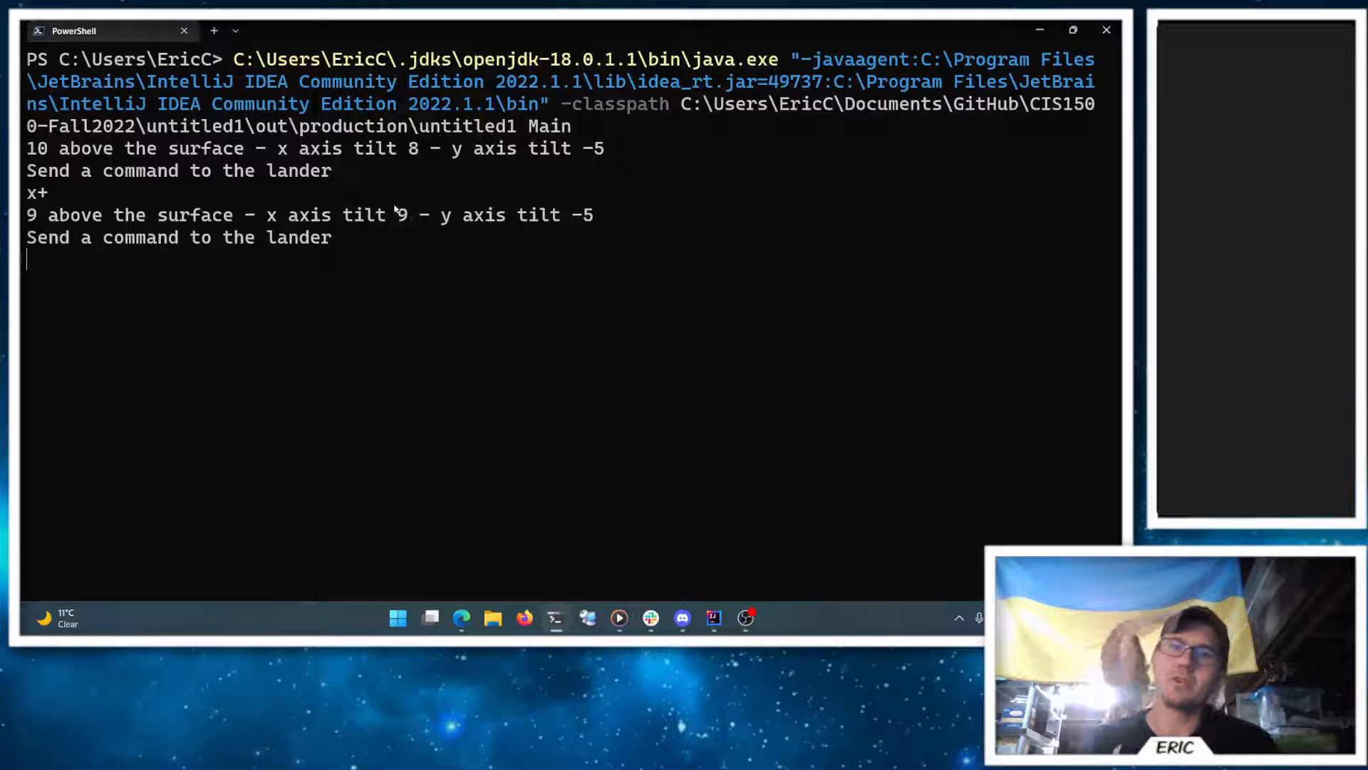
text(x-)
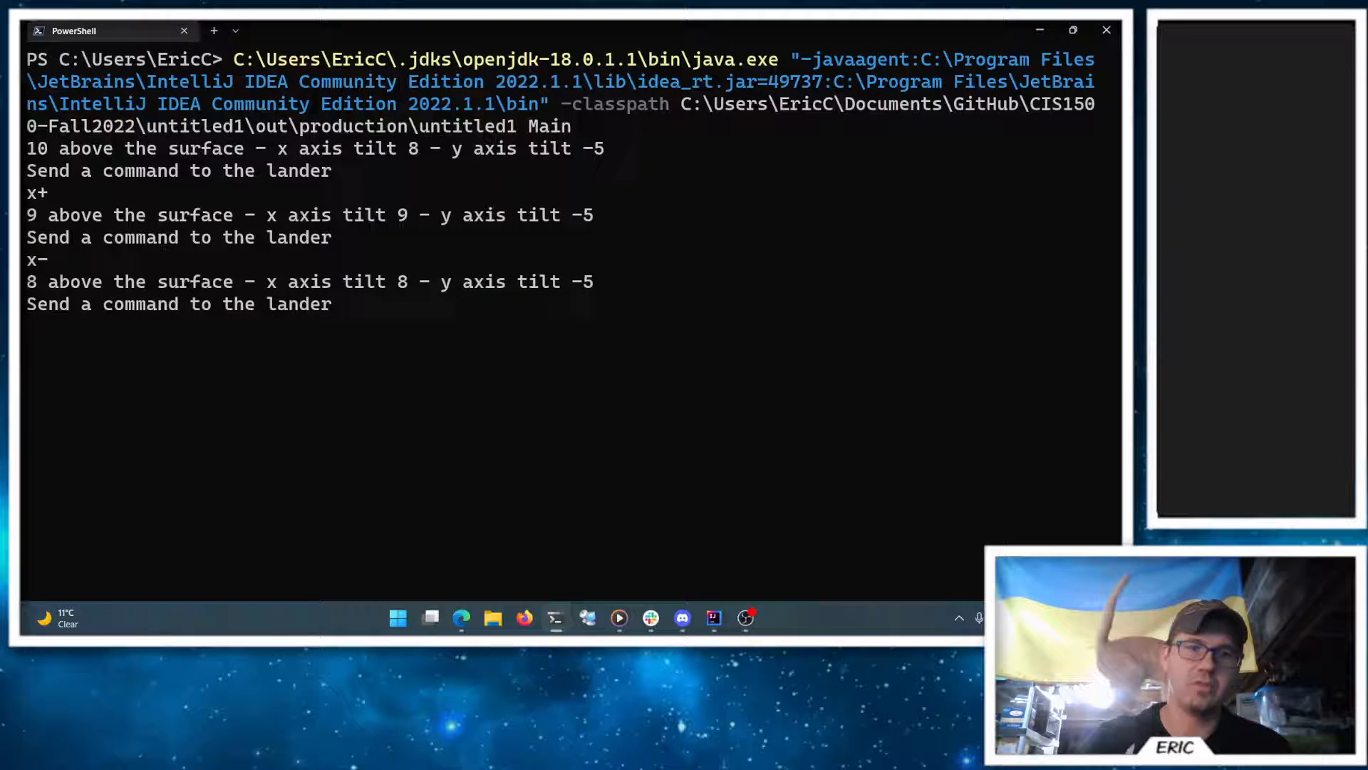
text(x-)
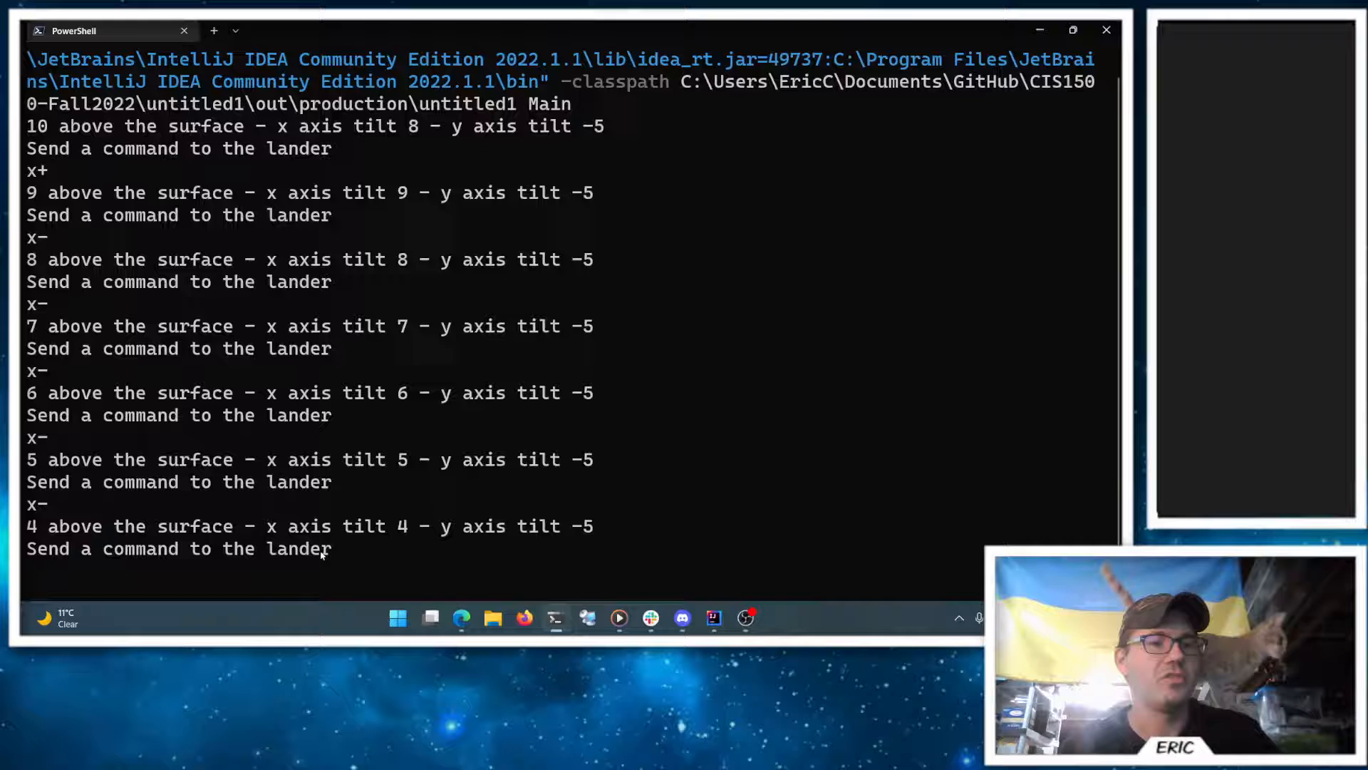
text(thursters)
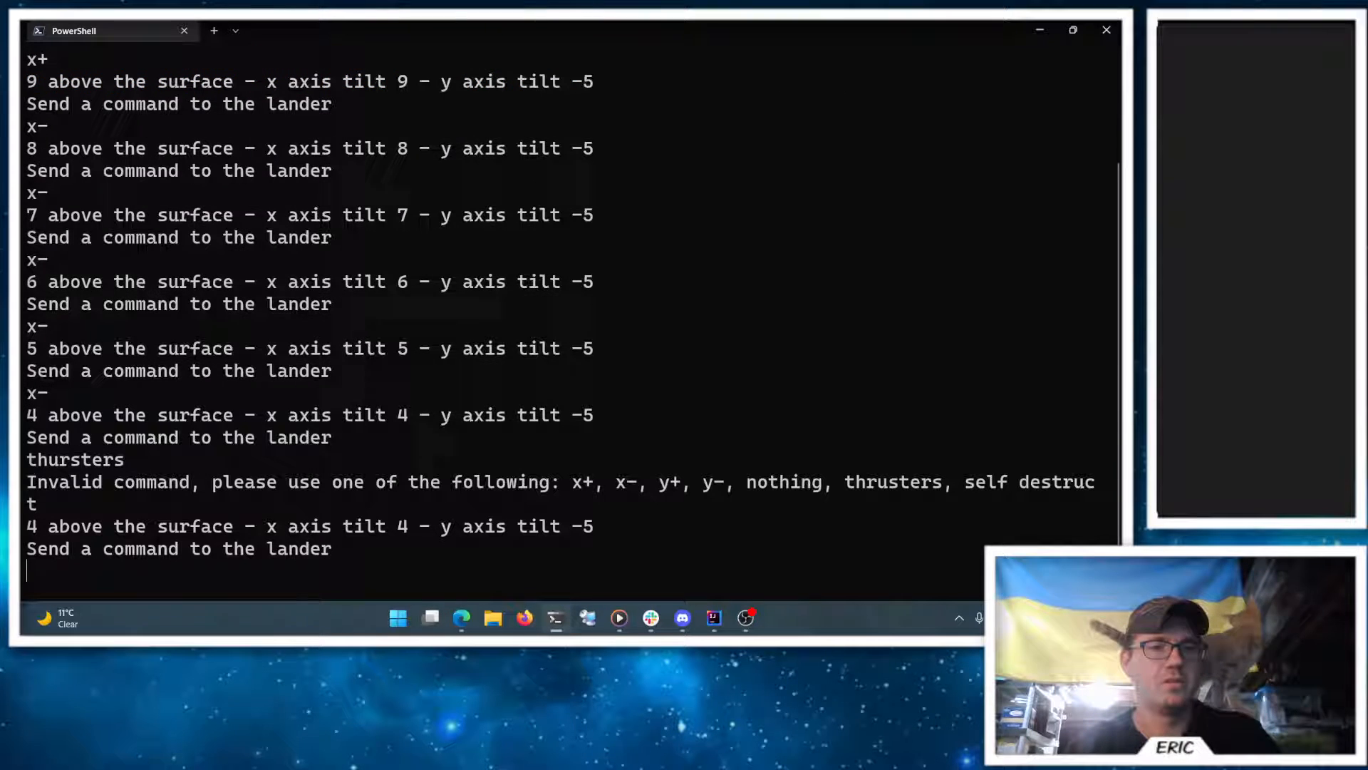
text(thrusters)
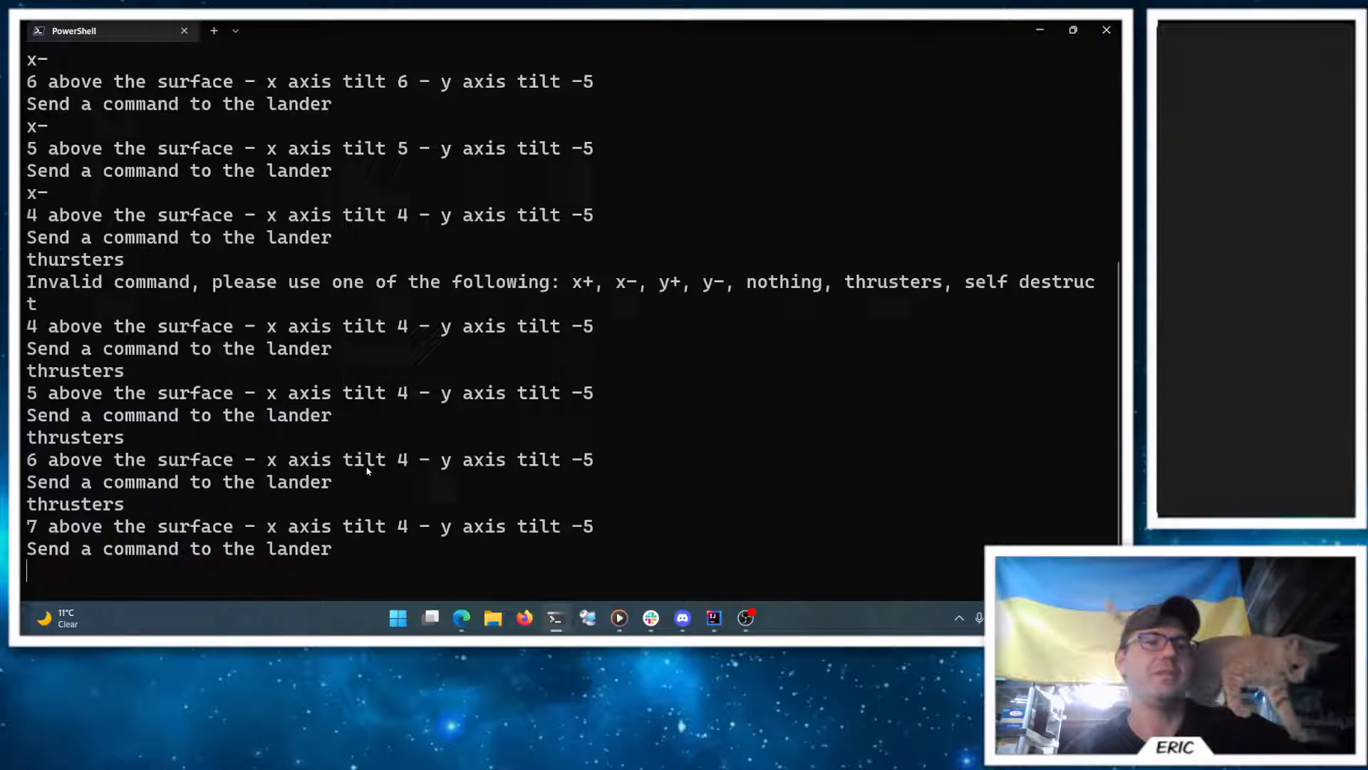
text(x-)
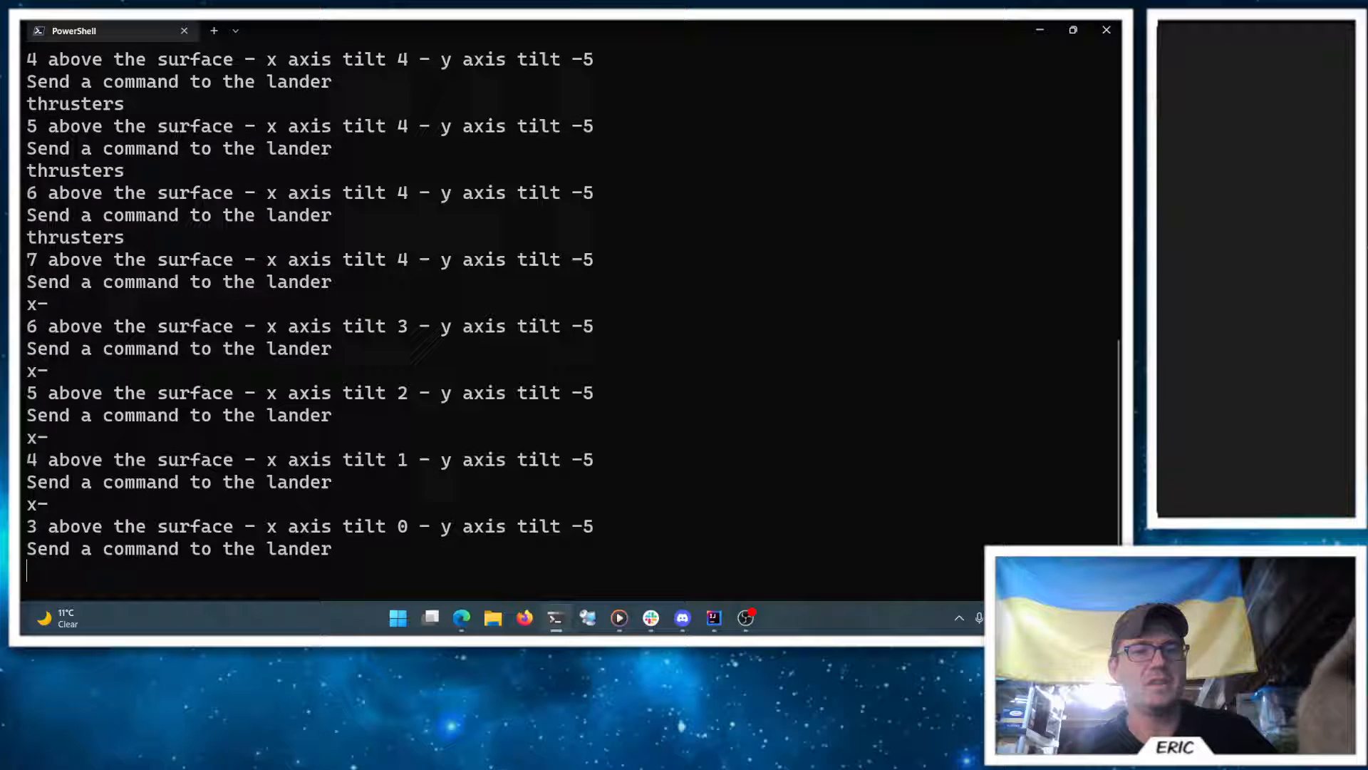
text(thrust)
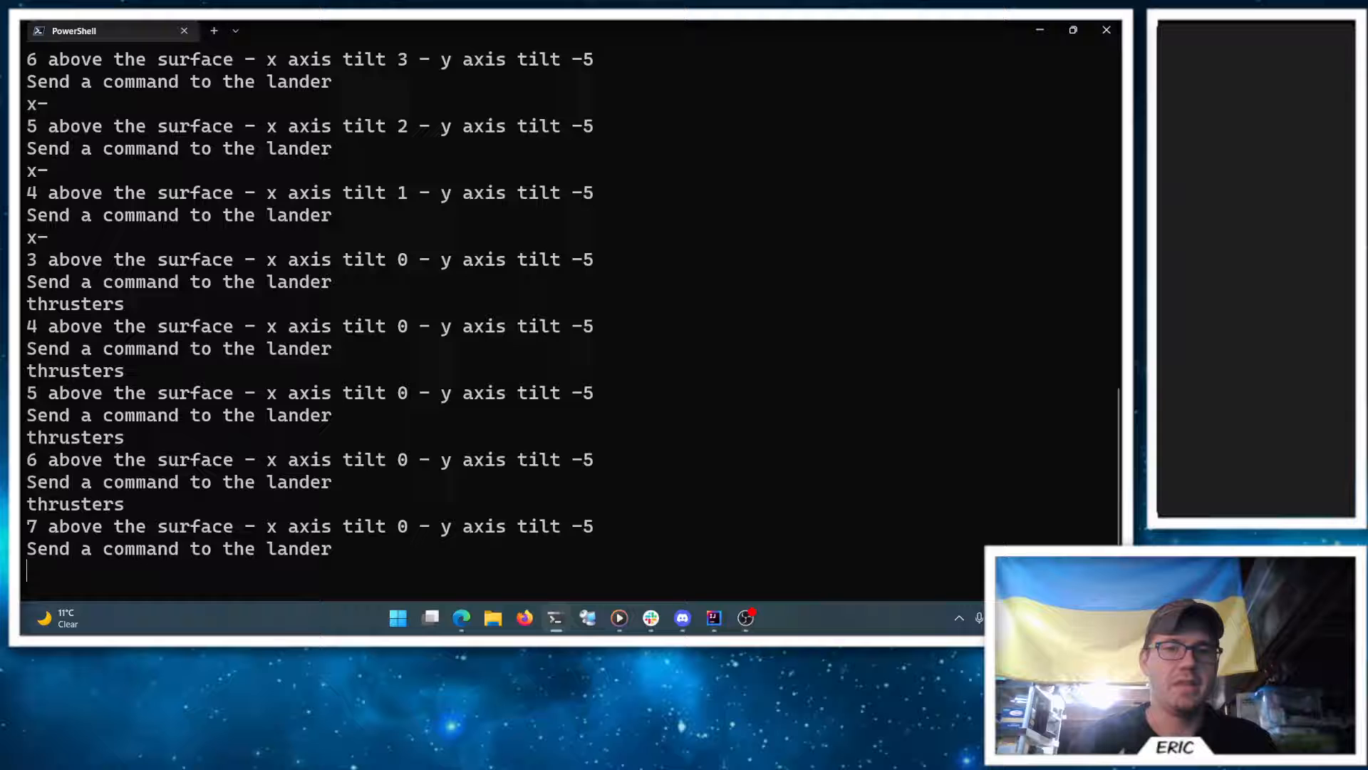
text(y)
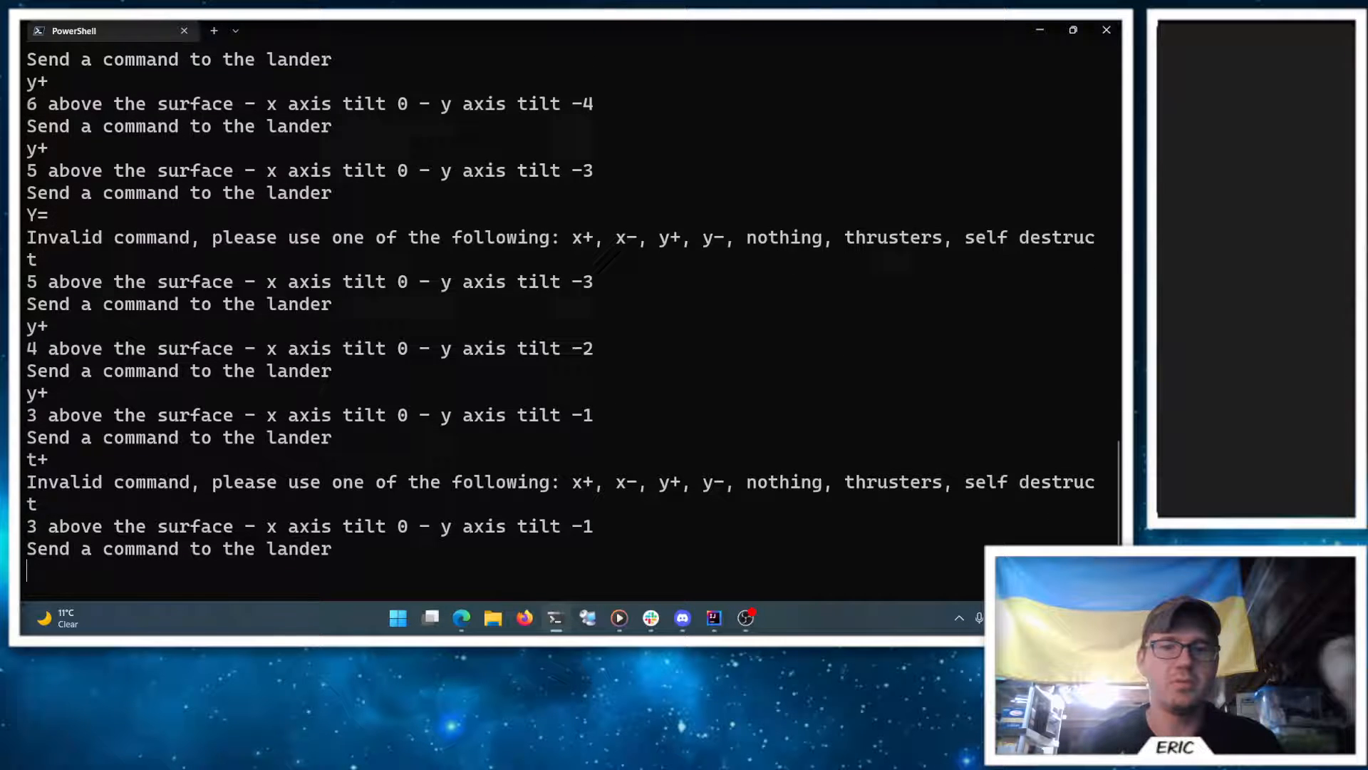
text(y+)
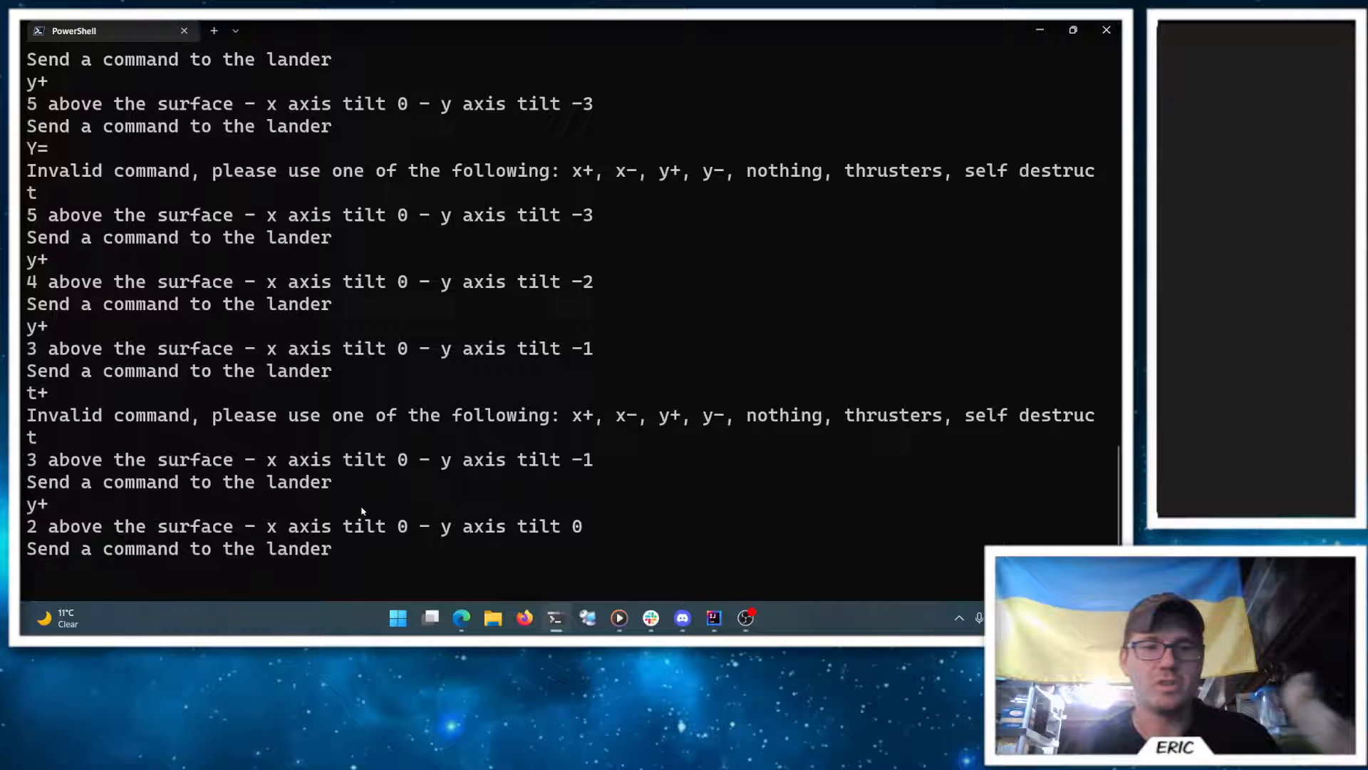
text(self)
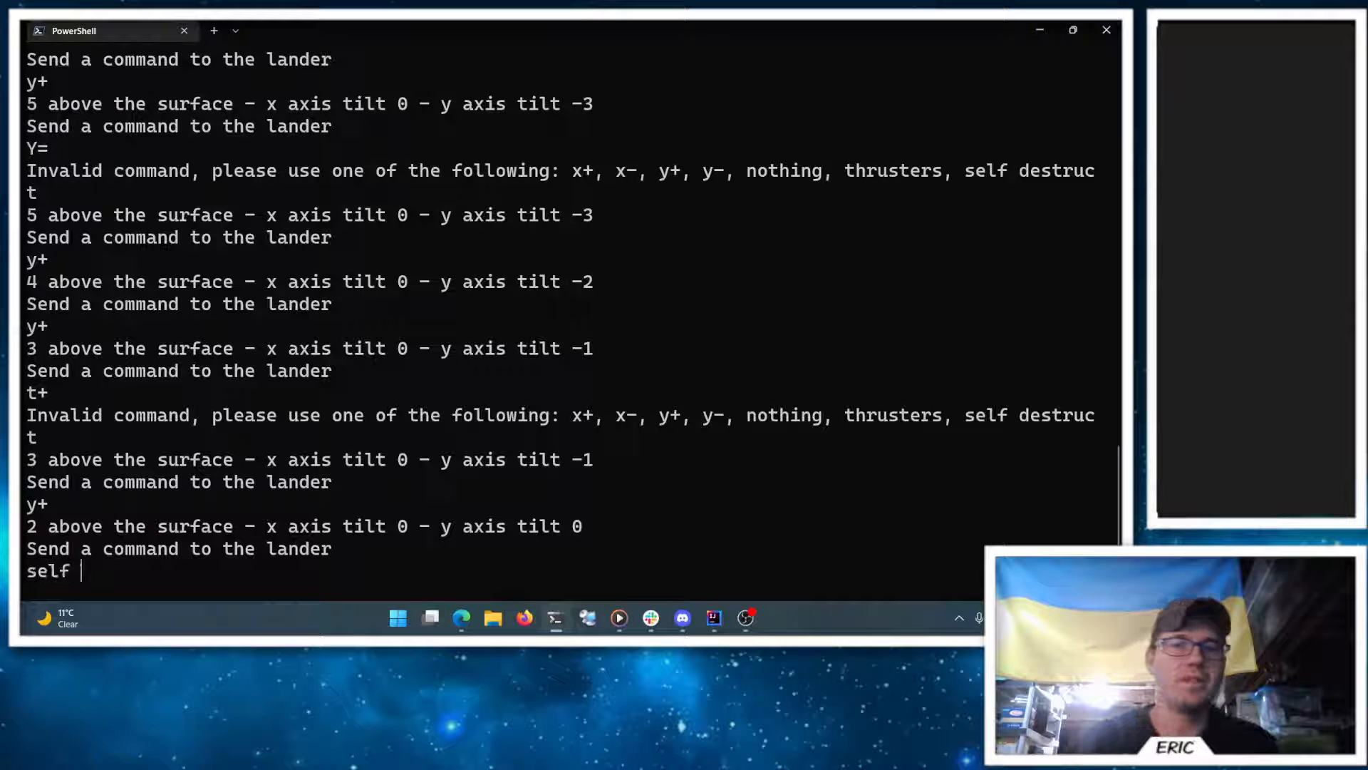
text(destruct)
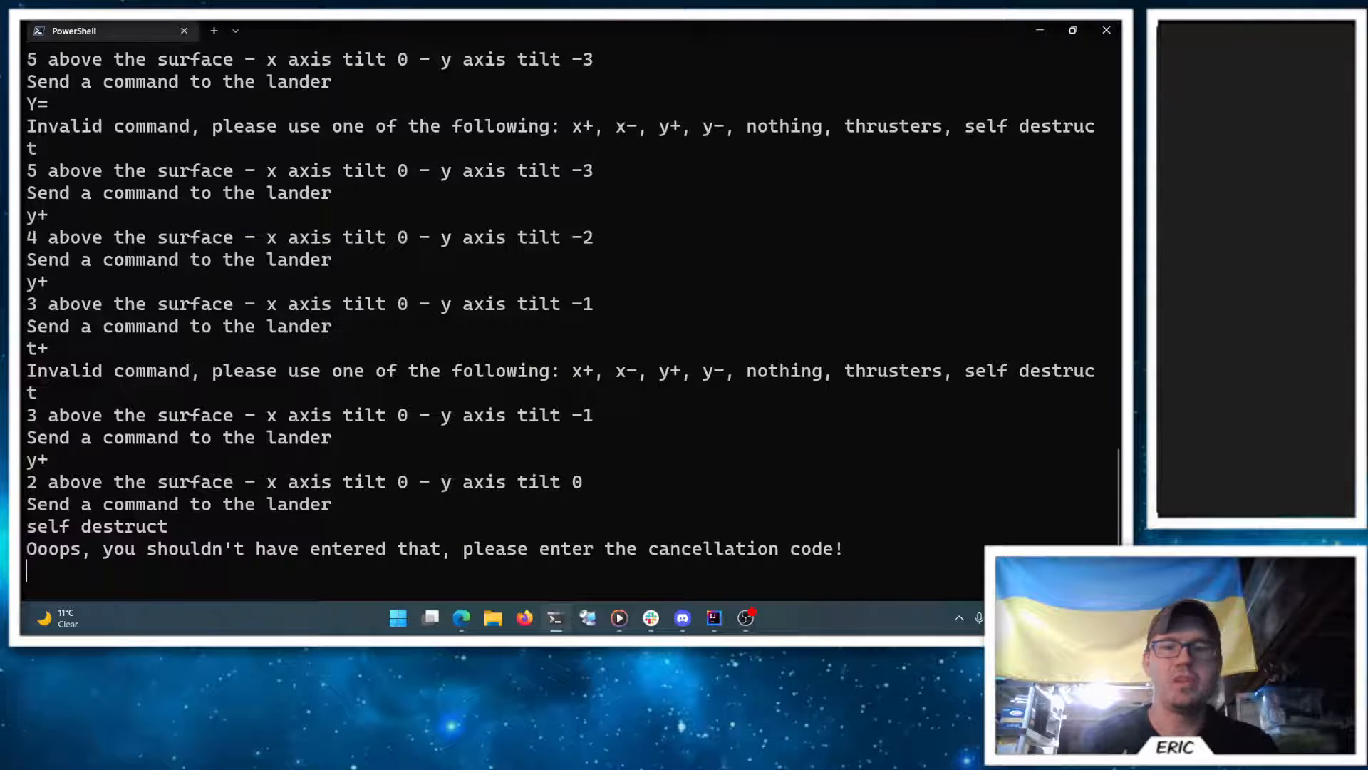
text(1234)
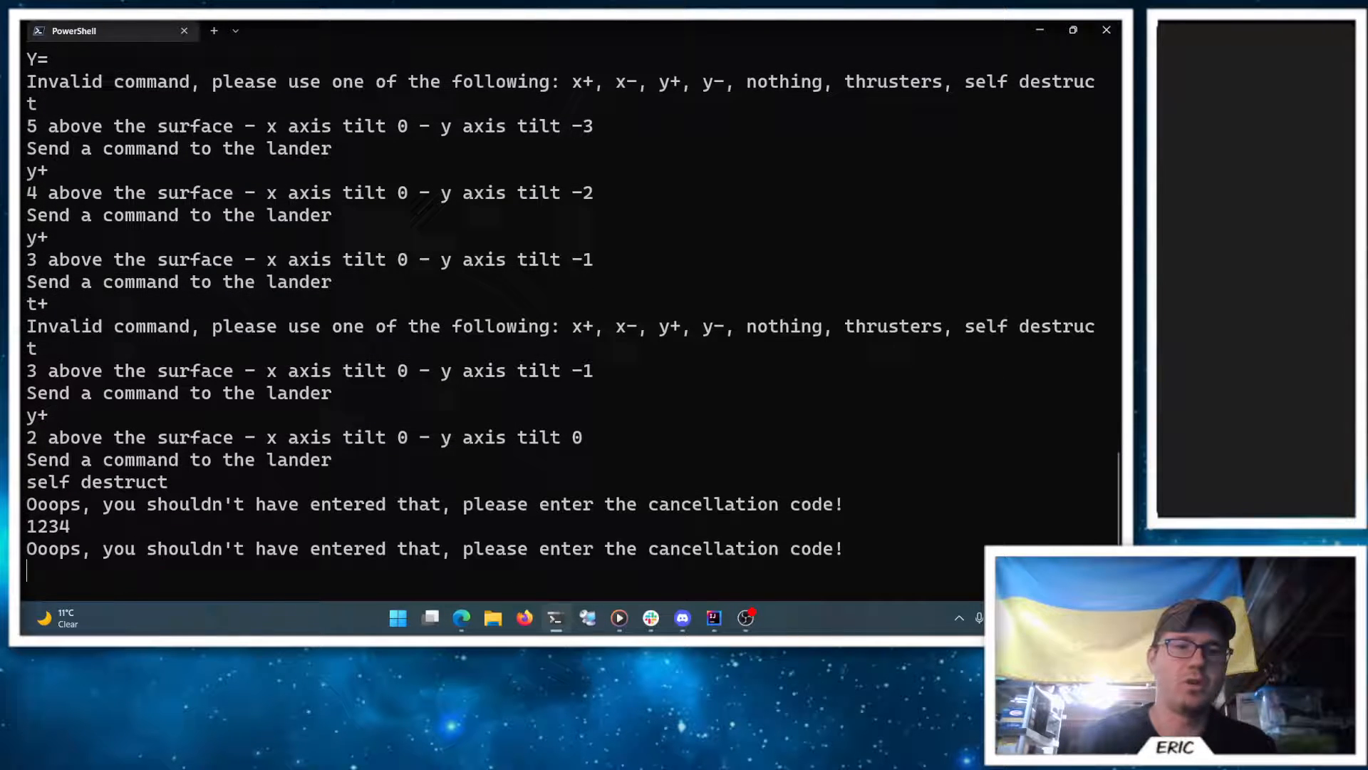
text(cancel)
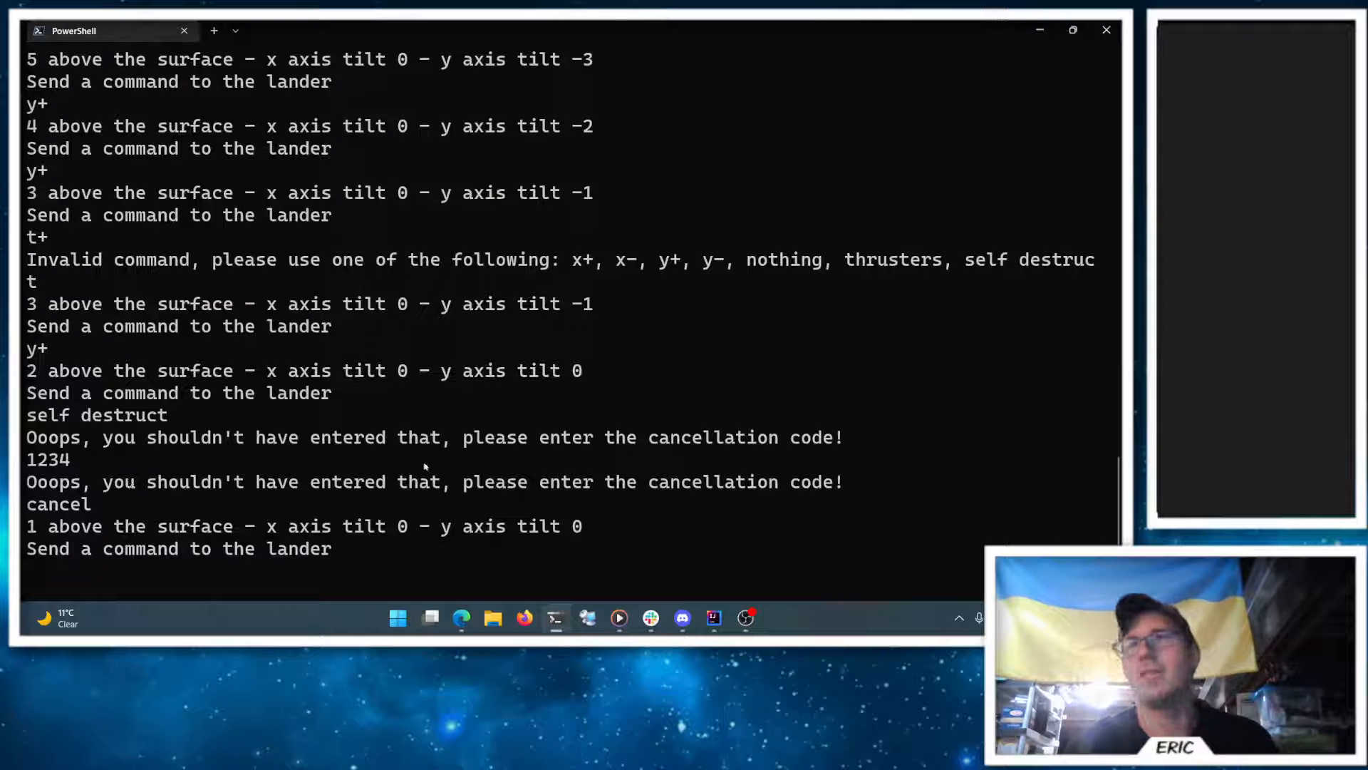
text(nothing)
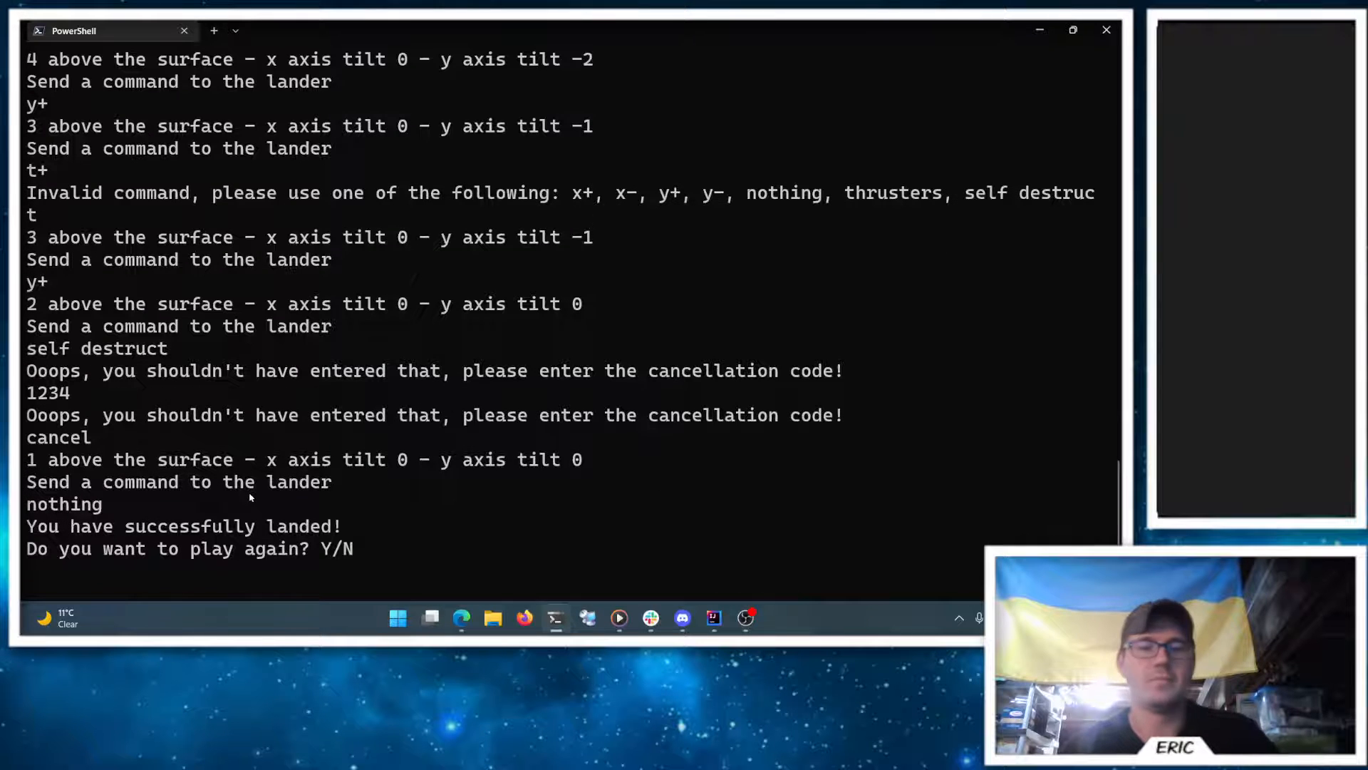
text(y)
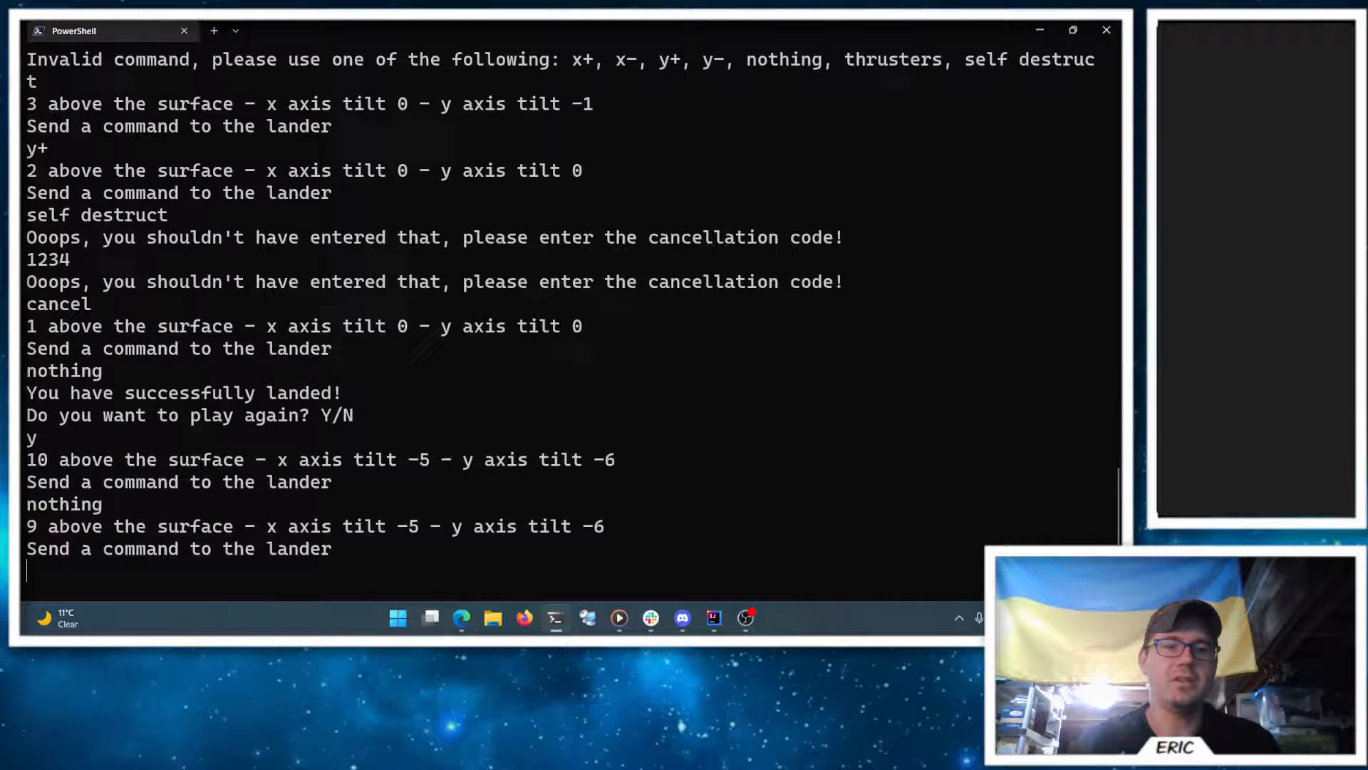
text(nothing)
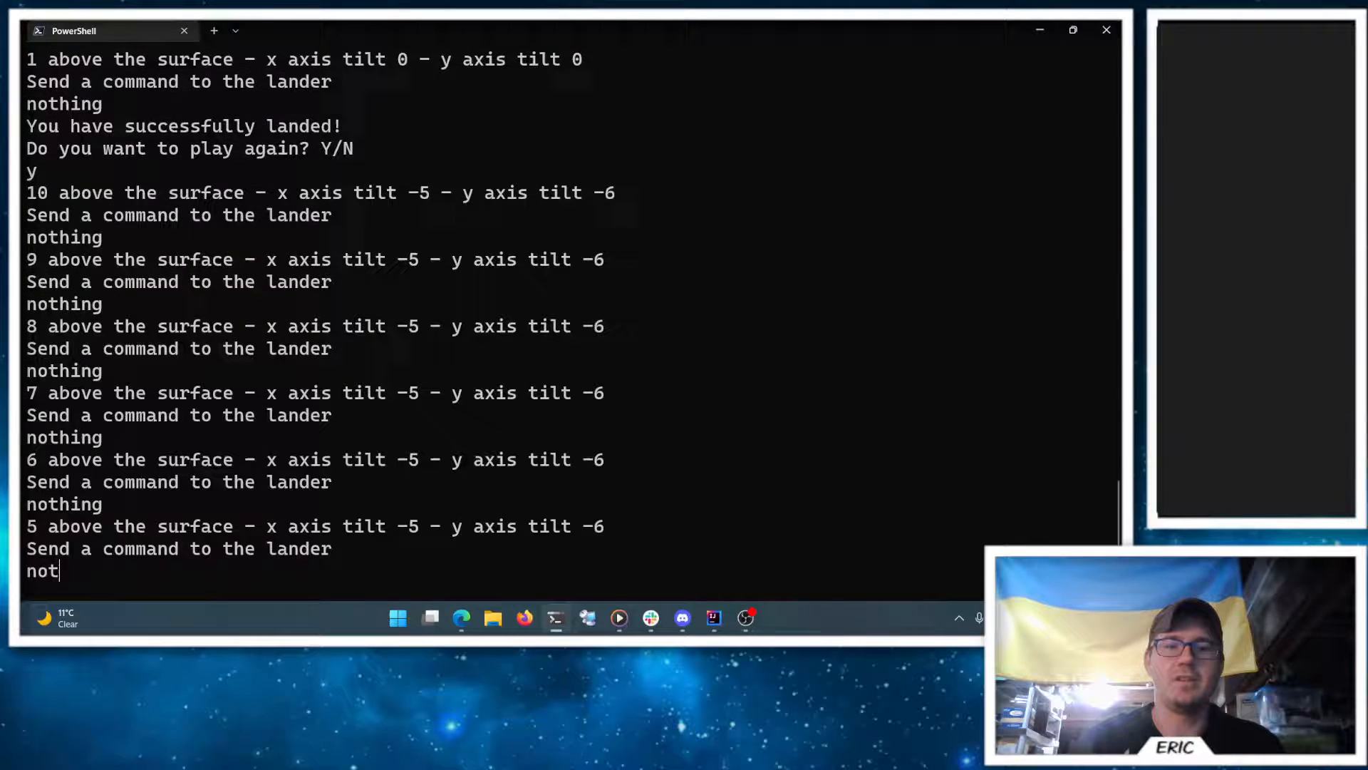
text(ni)
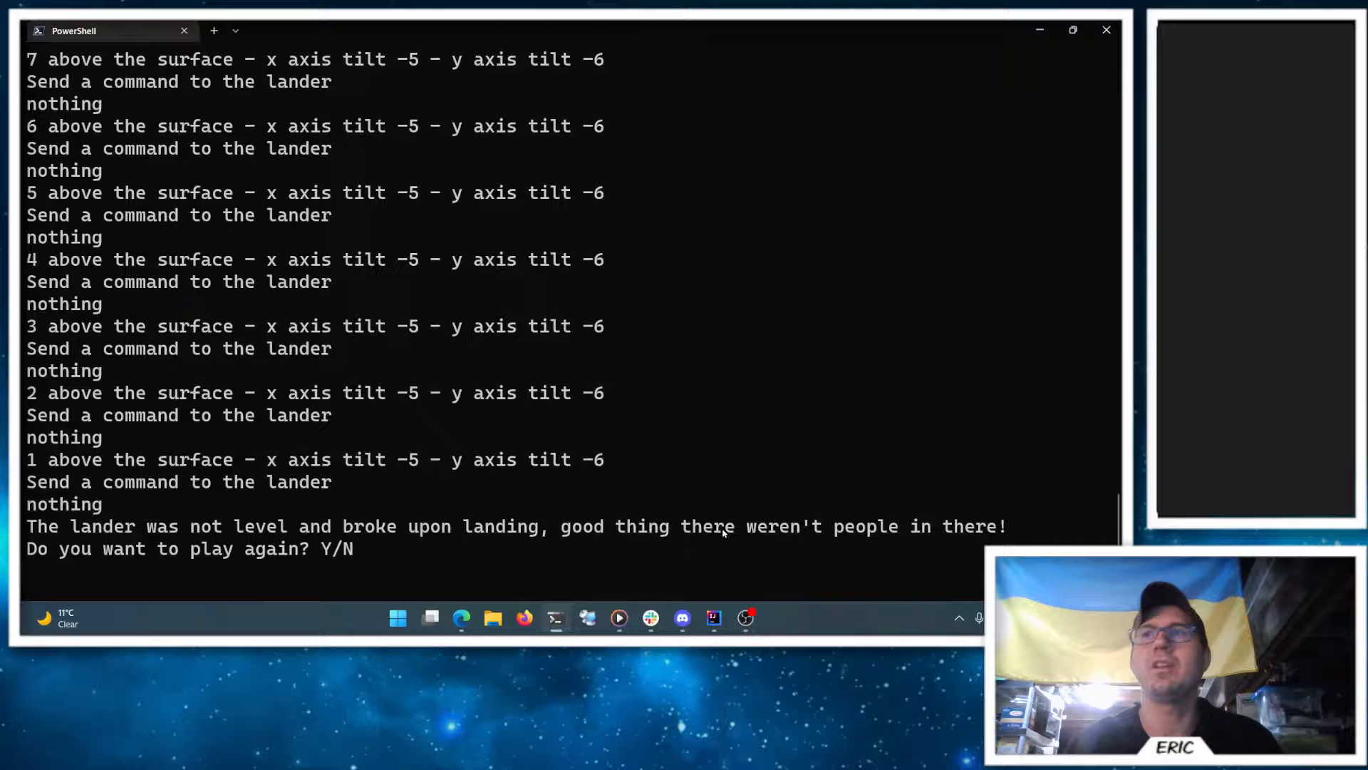
text(n)
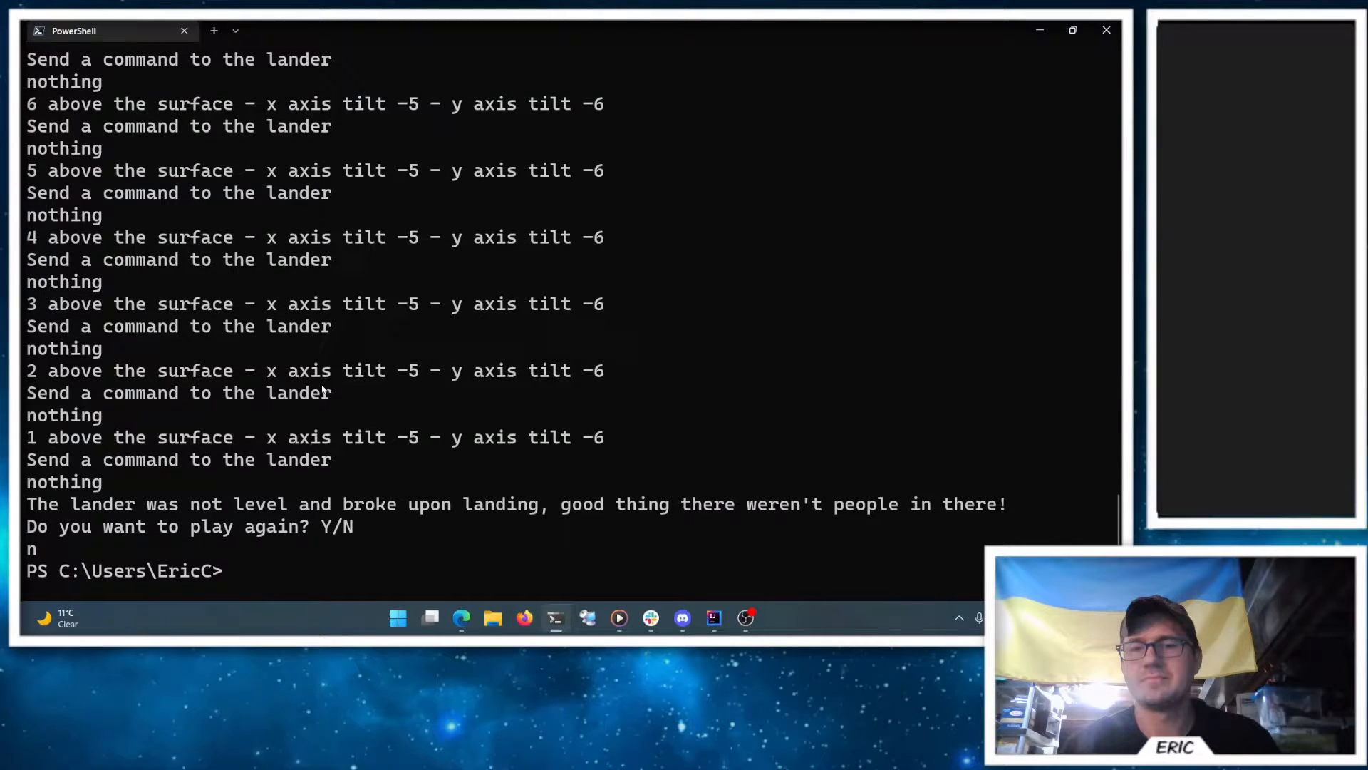
mouse_move(155, 268)
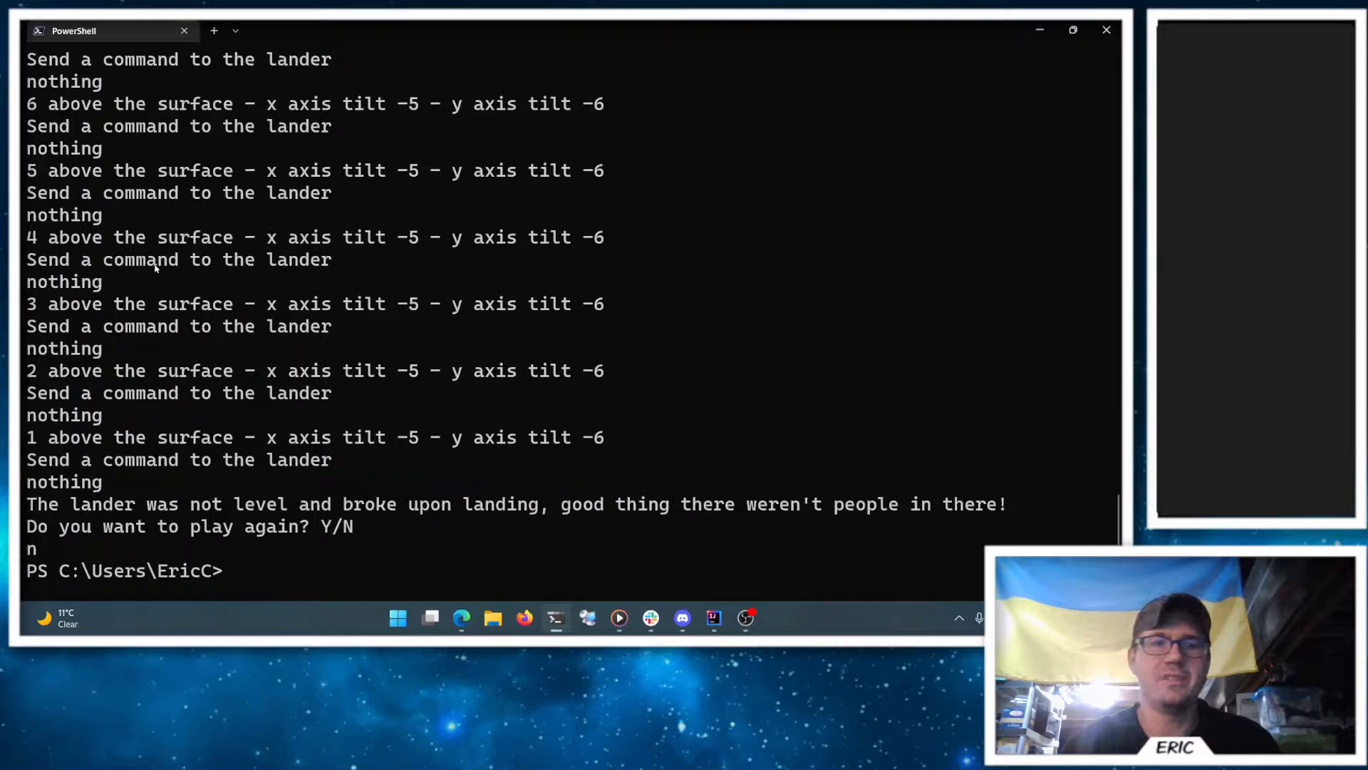